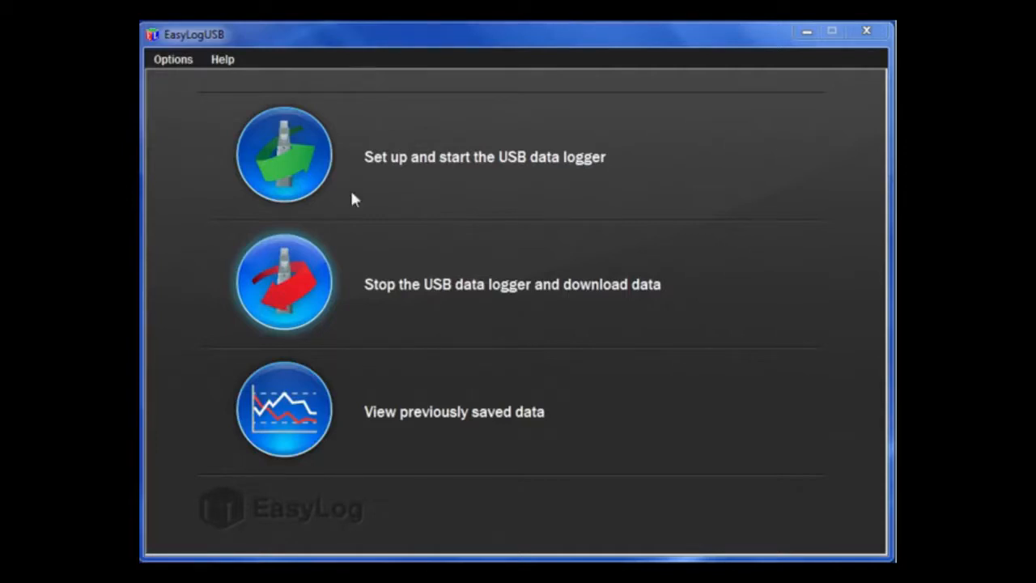
Choose 'Set up and start the USB data logger' from the EasyLogUSB home screen
{"action": "left_click", "coordinate": [283, 154]}
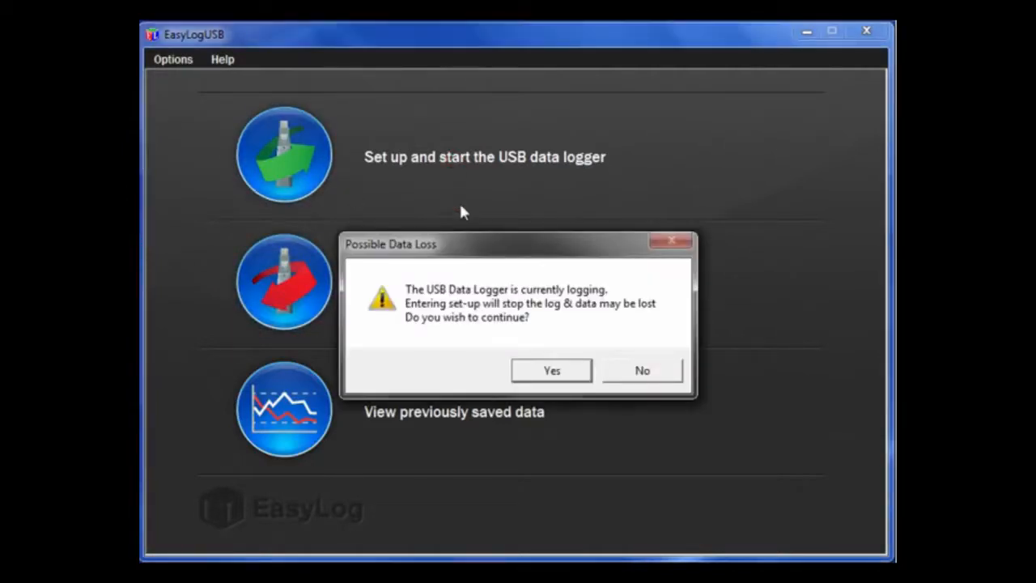
Accept the data-loss warning and set the logging interval to 20 Secs (3.5 Days)
{"action": "left_click", "coordinate": [551, 370]}
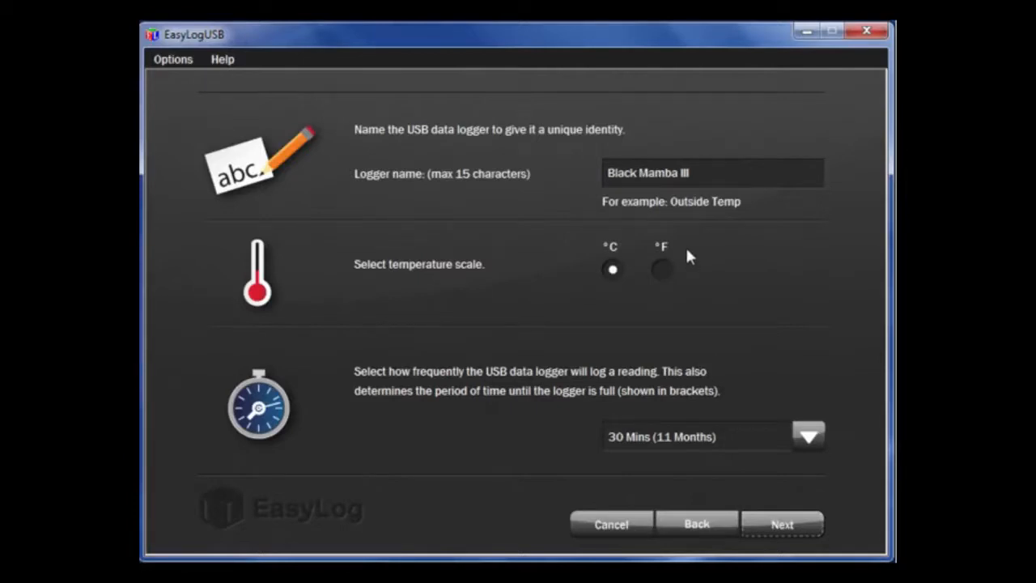
{"action": "mouse_move", "coordinate": [733, 246]}
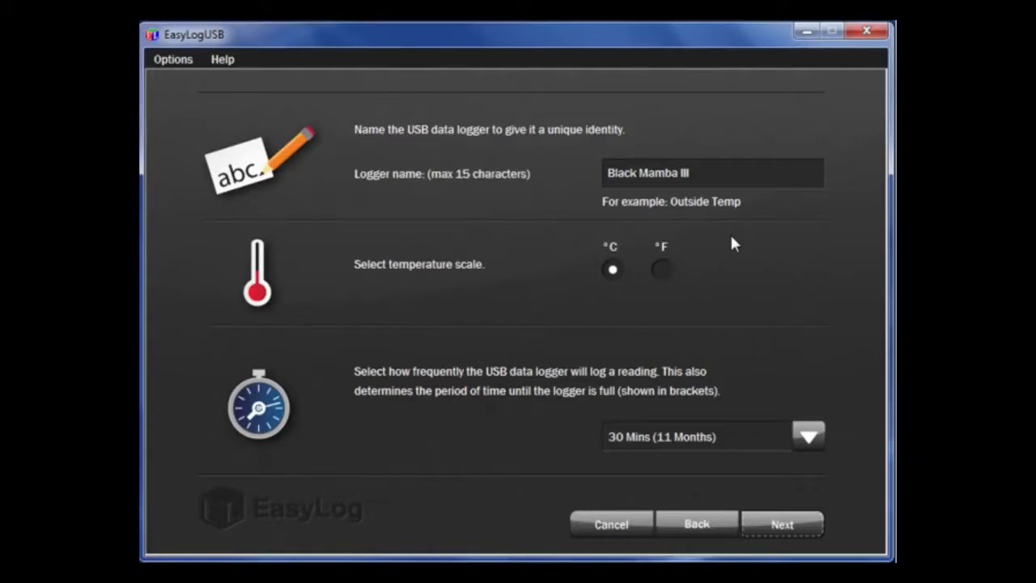
{"action": "mouse_move", "coordinate": [733, 245]}
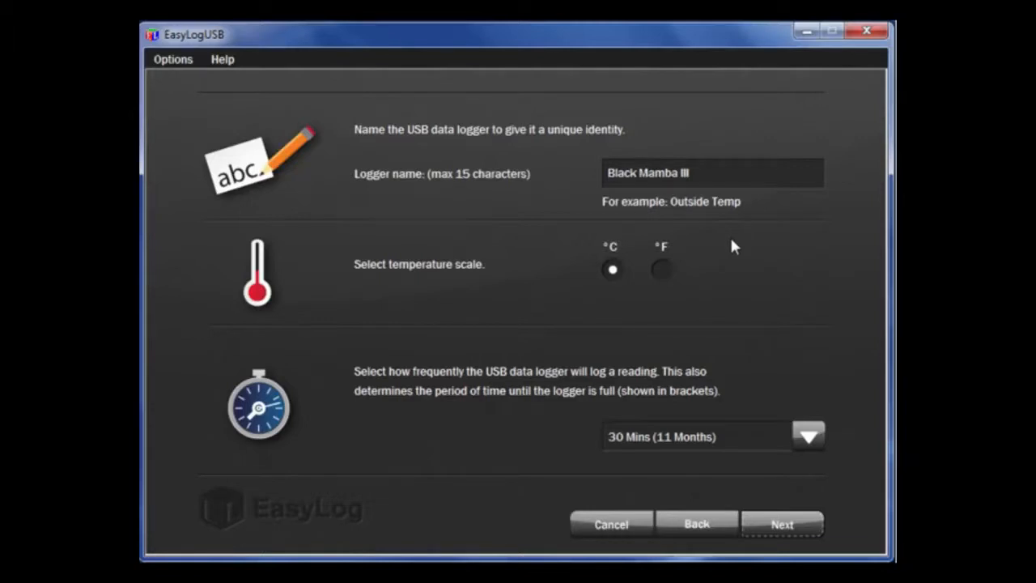
{"action": "mouse_move", "coordinate": [685, 301]}
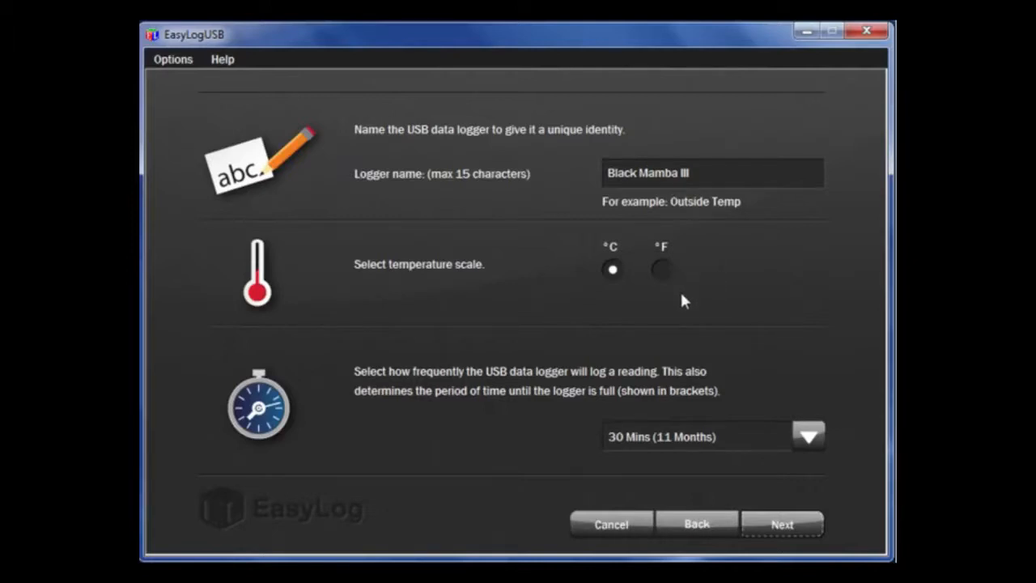
{"action": "mouse_move", "coordinate": [721, 407]}
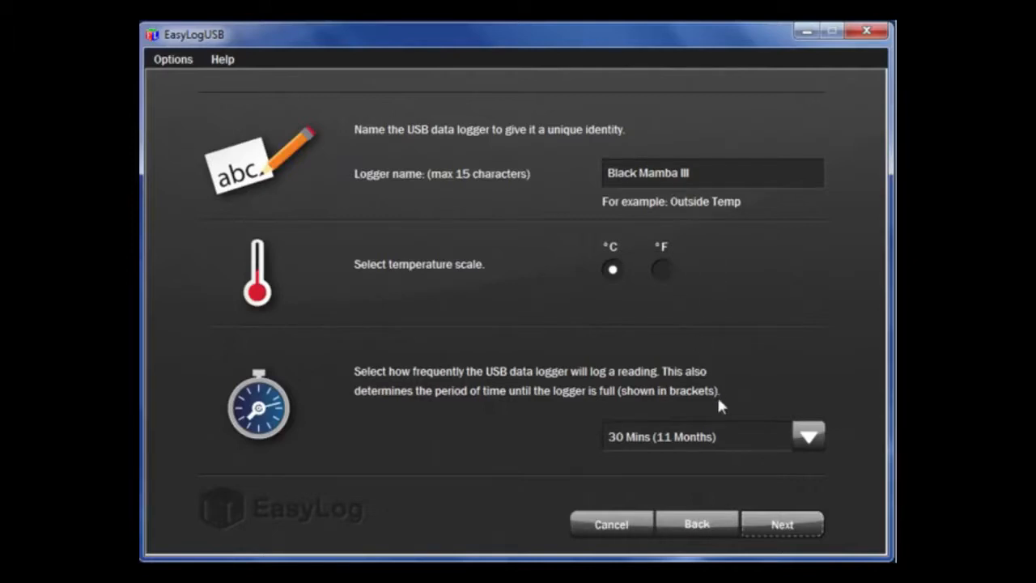
{"action": "mouse_move", "coordinate": [677, 306]}
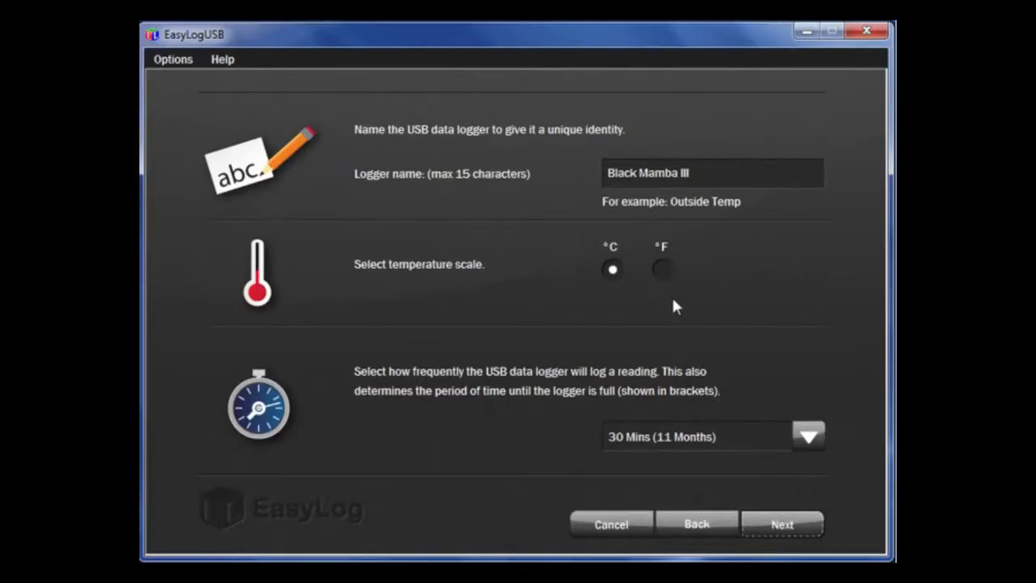
{"action": "mouse_move", "coordinate": [807, 399]}
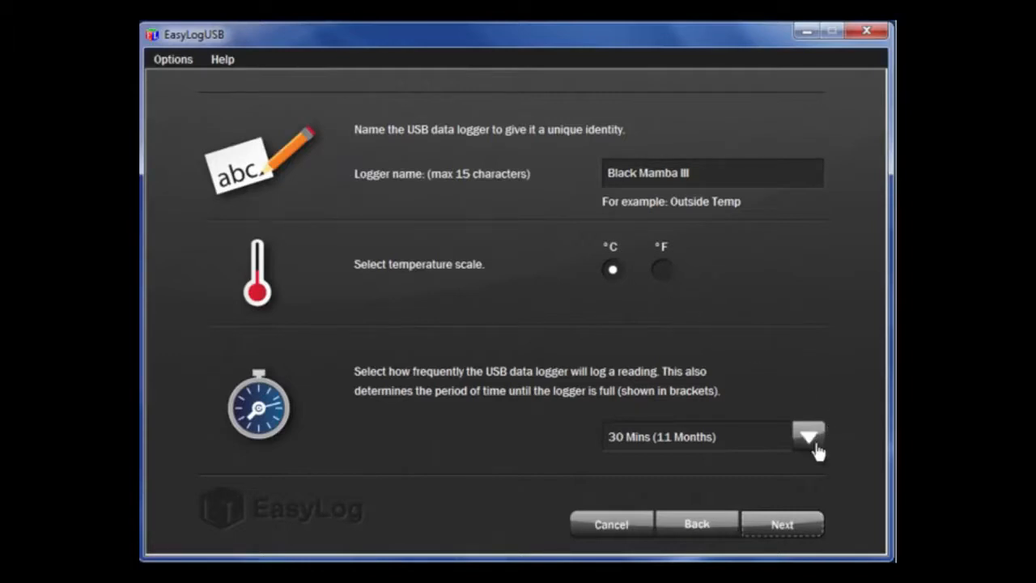
{"action": "left_click", "coordinate": [808, 437]}
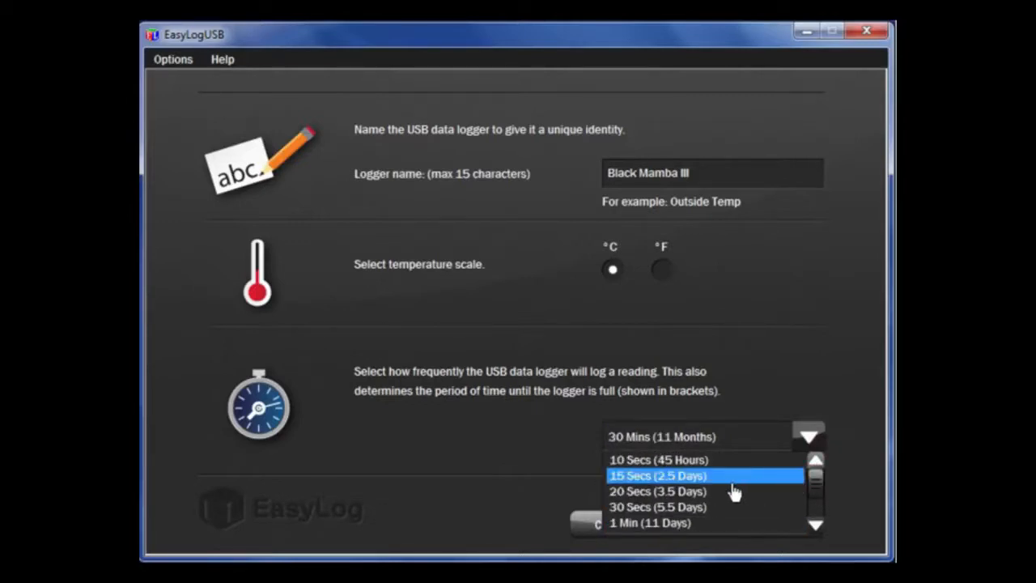
{"action": "left_click", "coordinate": [658, 490]}
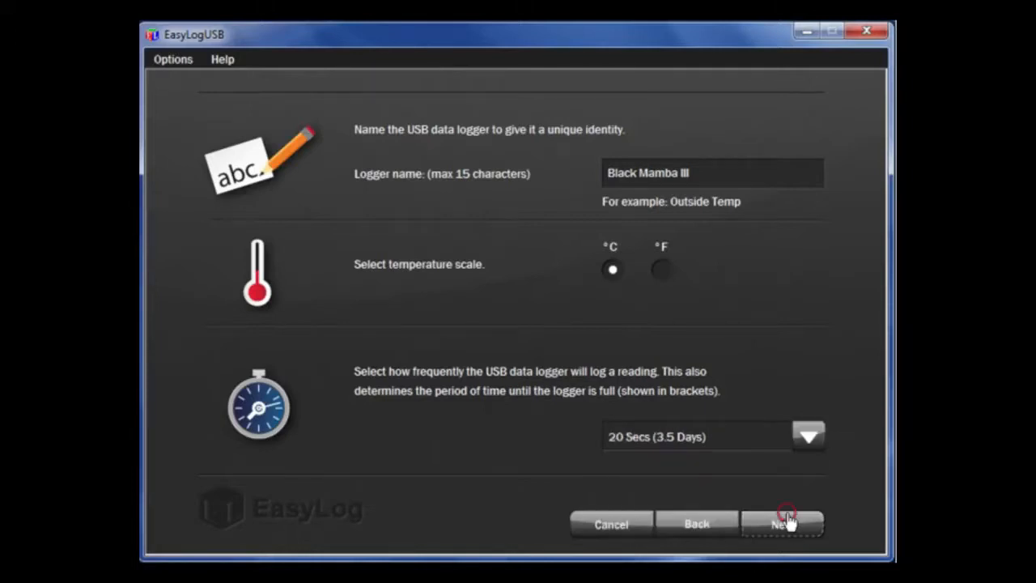
Advance to the display page, keeping LCD Always On and 'Logger continues to log'
{"action": "left_click", "coordinate": [782, 524]}
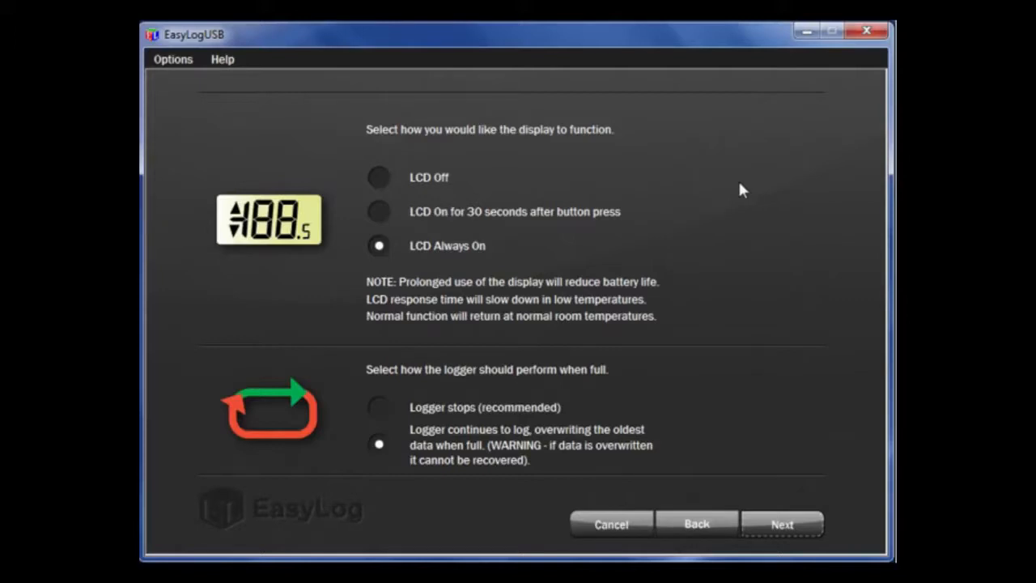
{"action": "mouse_move", "coordinate": [613, 180]}
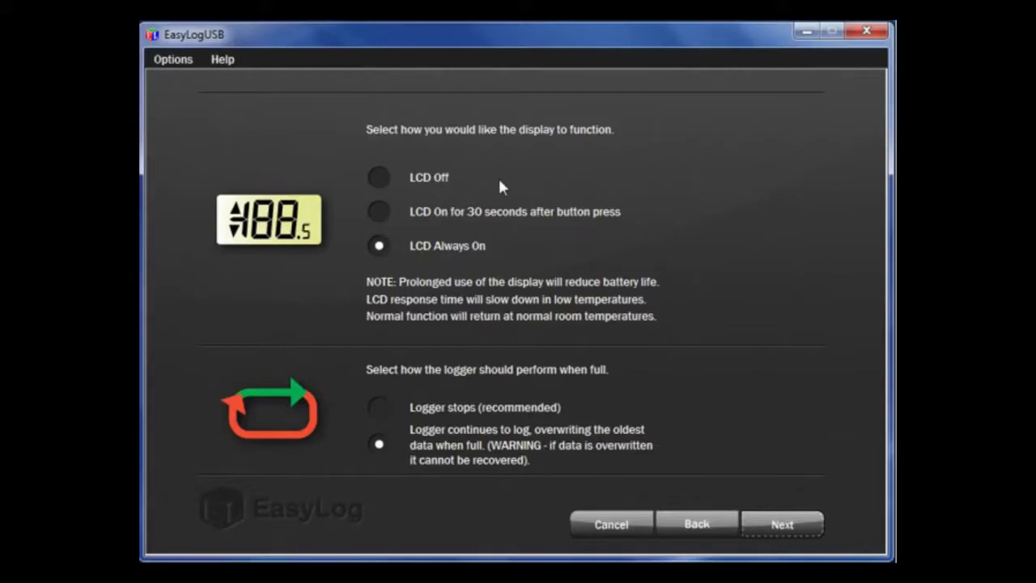
{"action": "mouse_move", "coordinate": [556, 228]}
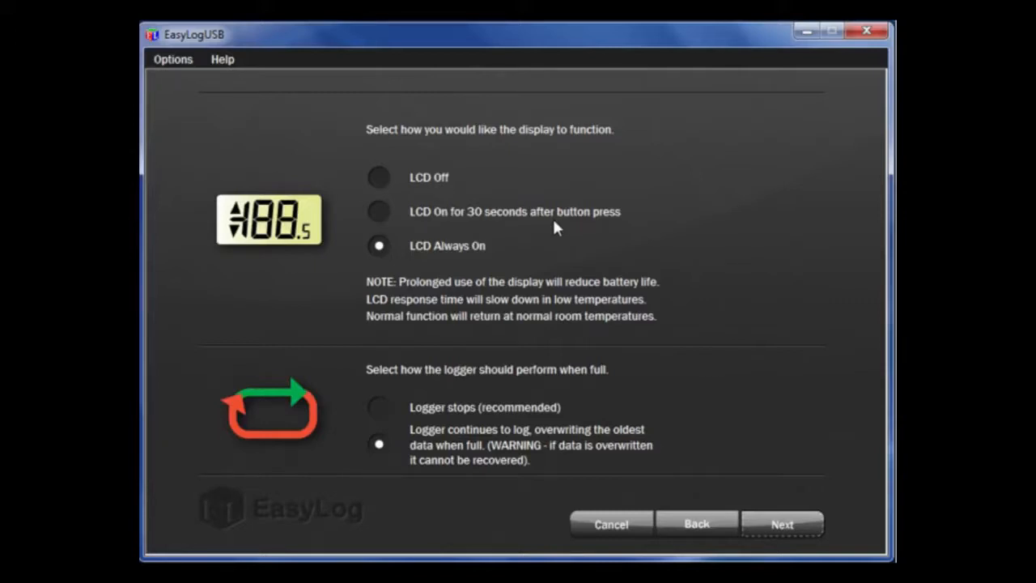
{"action": "mouse_move", "coordinate": [571, 250]}
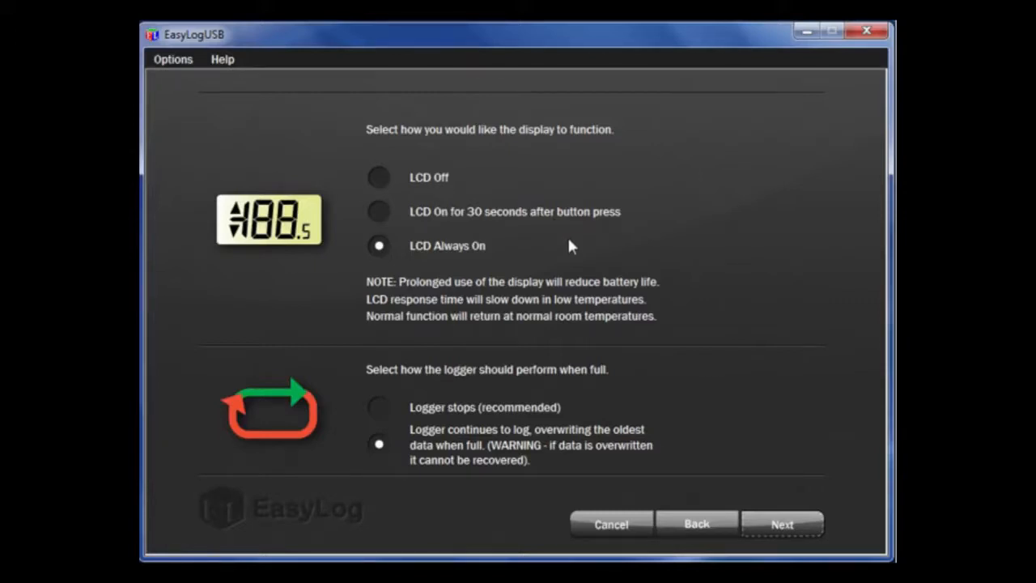
{"action": "mouse_move", "coordinate": [736, 389]}
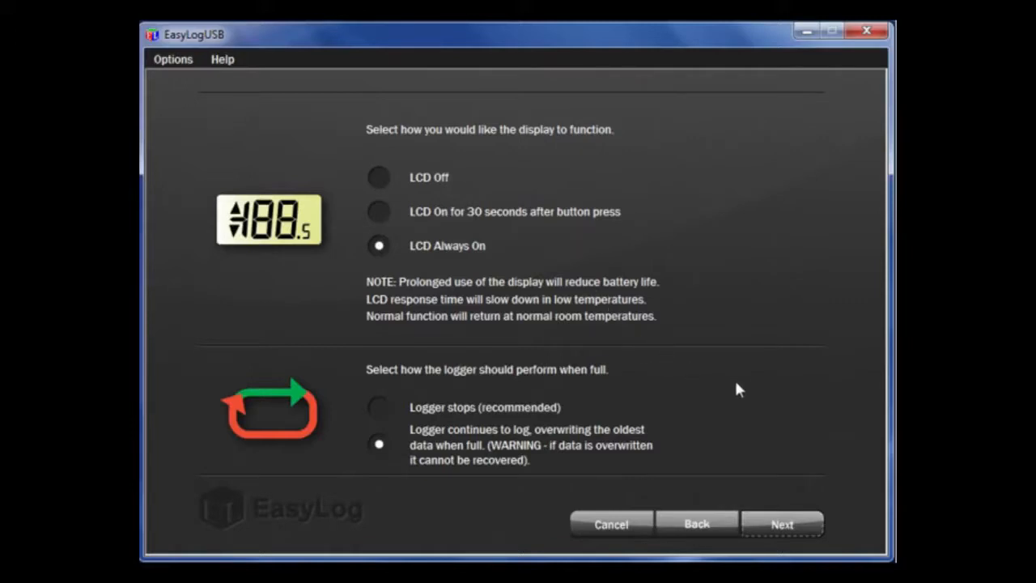
{"action": "mouse_move", "coordinate": [743, 378]}
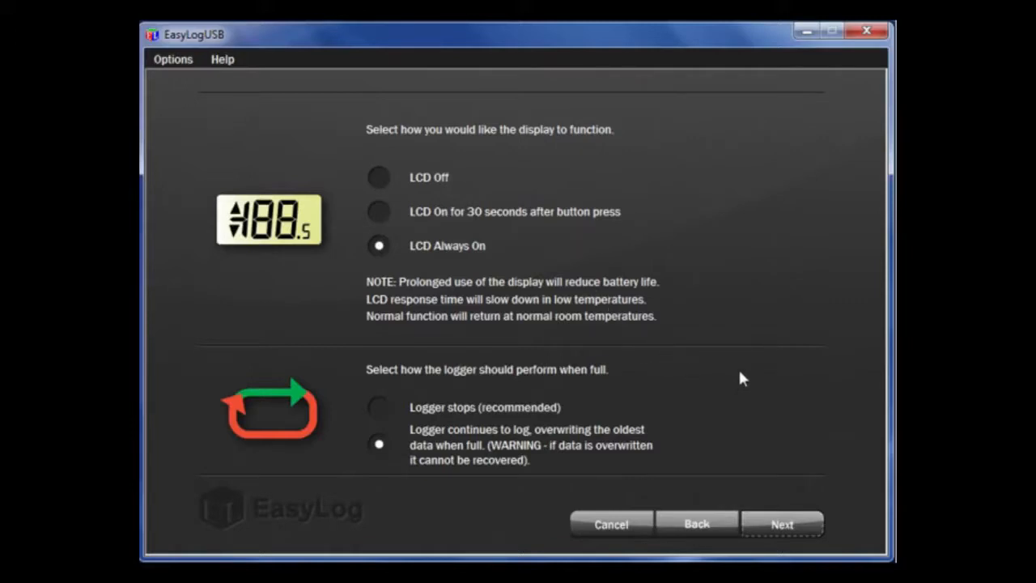
{"action": "mouse_move", "coordinate": [664, 392]}
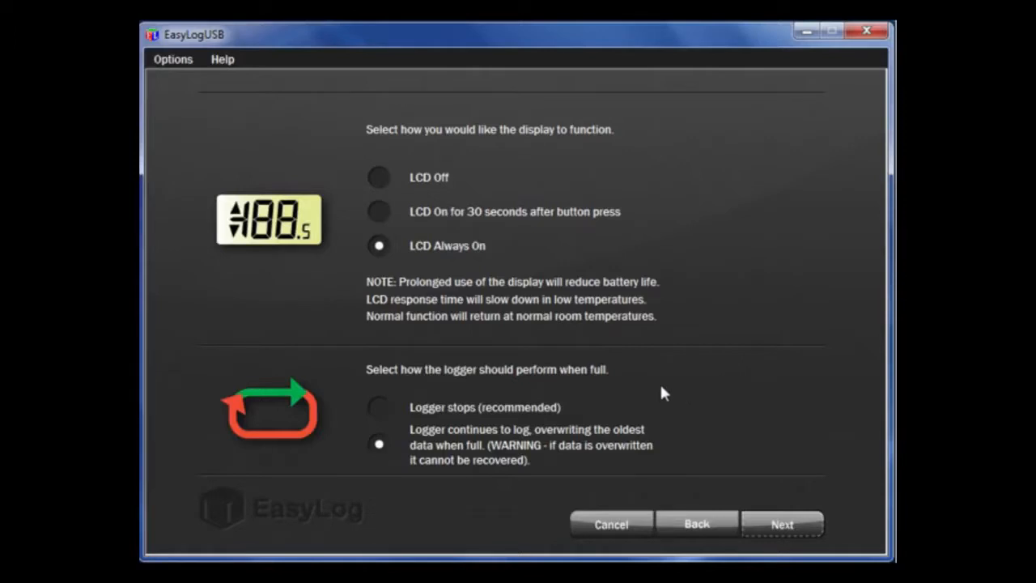
{"action": "mouse_move", "coordinate": [625, 408]}
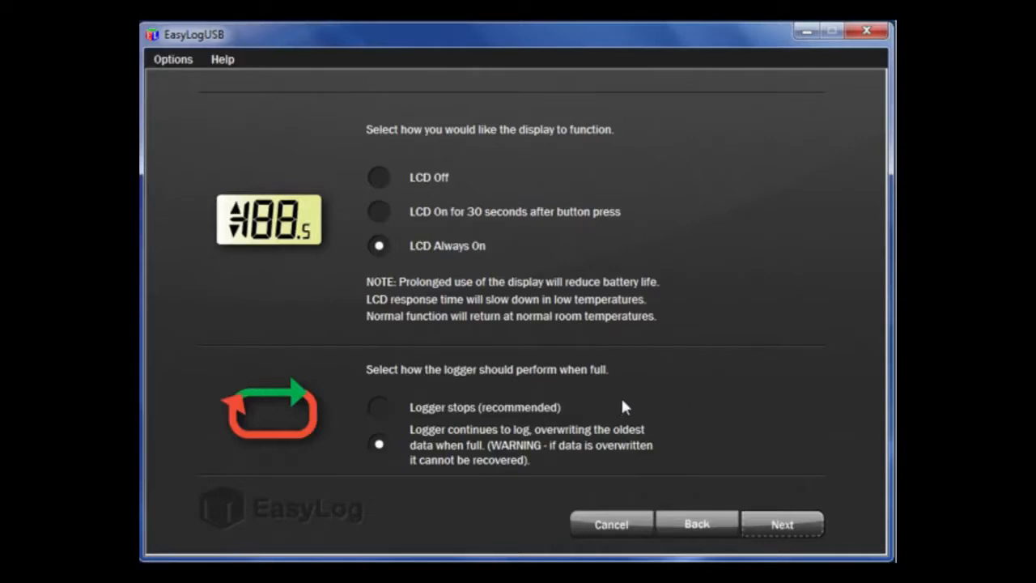
{"action": "mouse_move", "coordinate": [592, 474]}
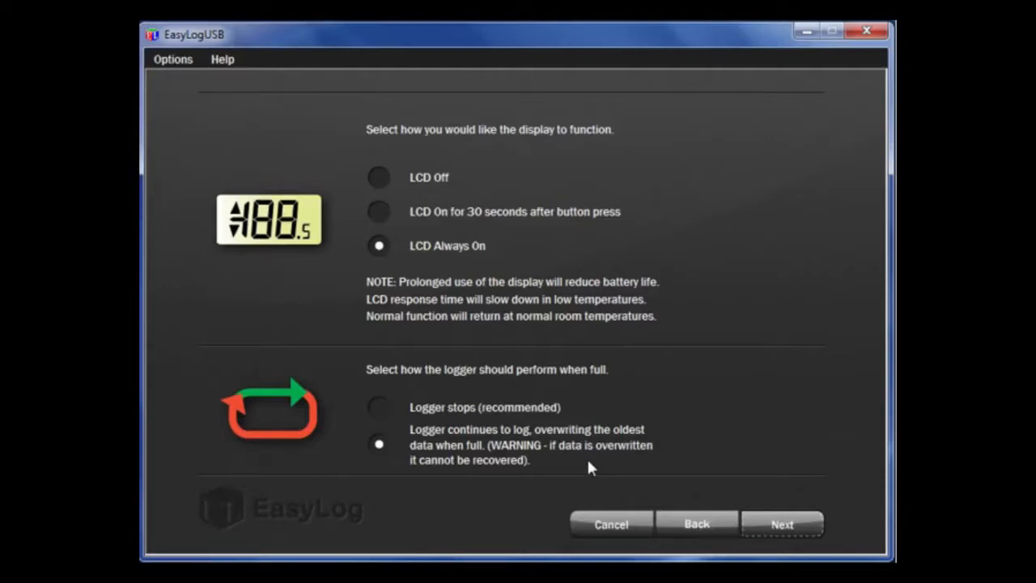
{"action": "mouse_move", "coordinate": [616, 476]}
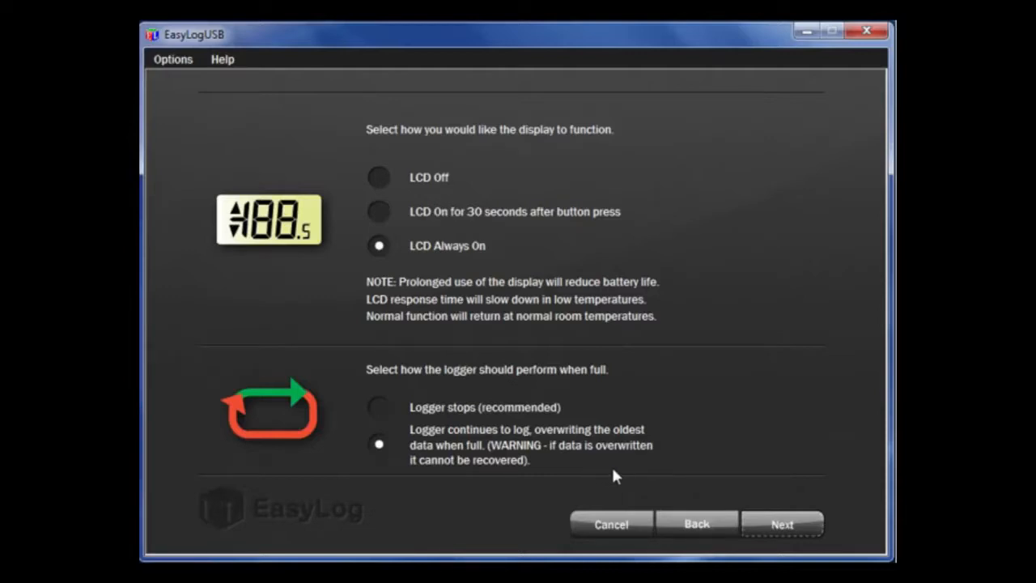
{"action": "mouse_move", "coordinate": [620, 470]}
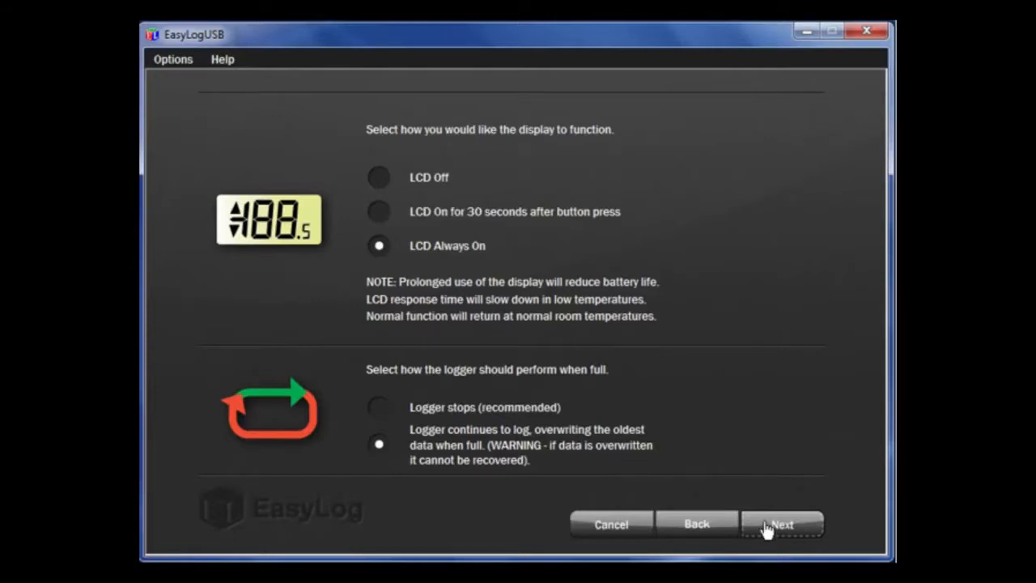
Enable the high temperature alarm at 24.5°C with Hold ticked
{"action": "left_click", "coordinate": [782, 523]}
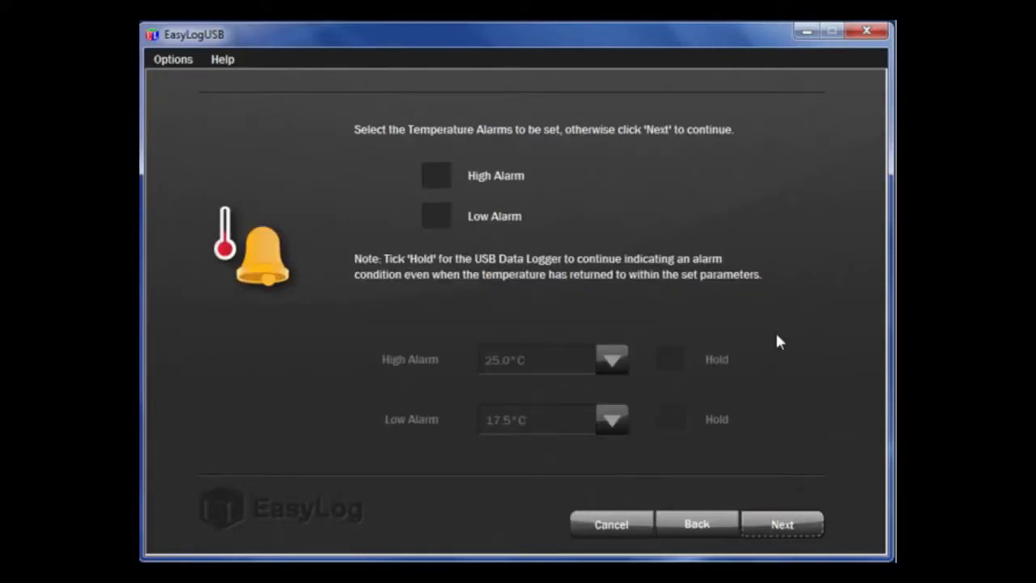
{"action": "mouse_move", "coordinate": [737, 225]}
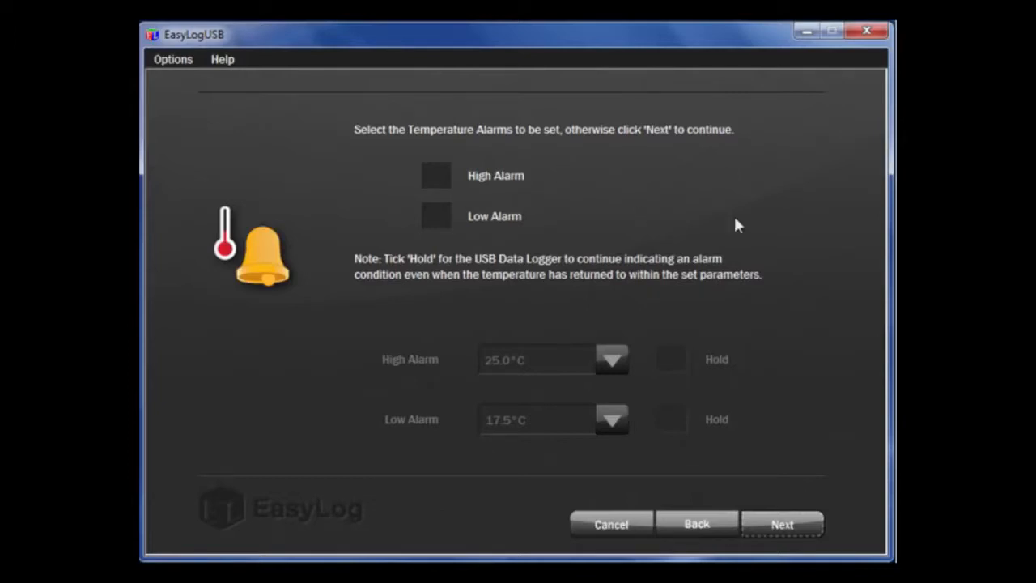
{"action": "mouse_move", "coordinate": [782, 180]}
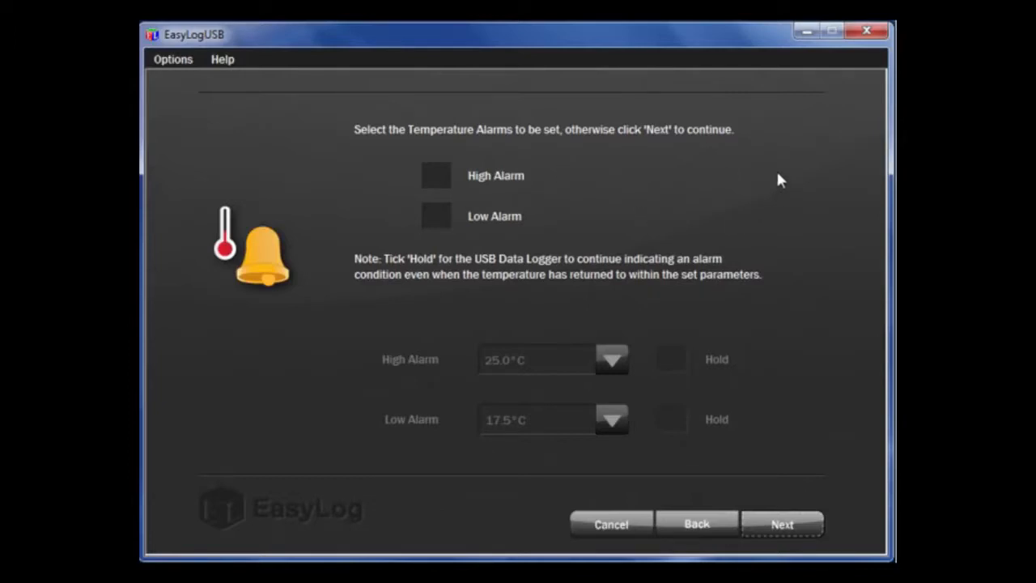
{"action": "mouse_move", "coordinate": [725, 187]}
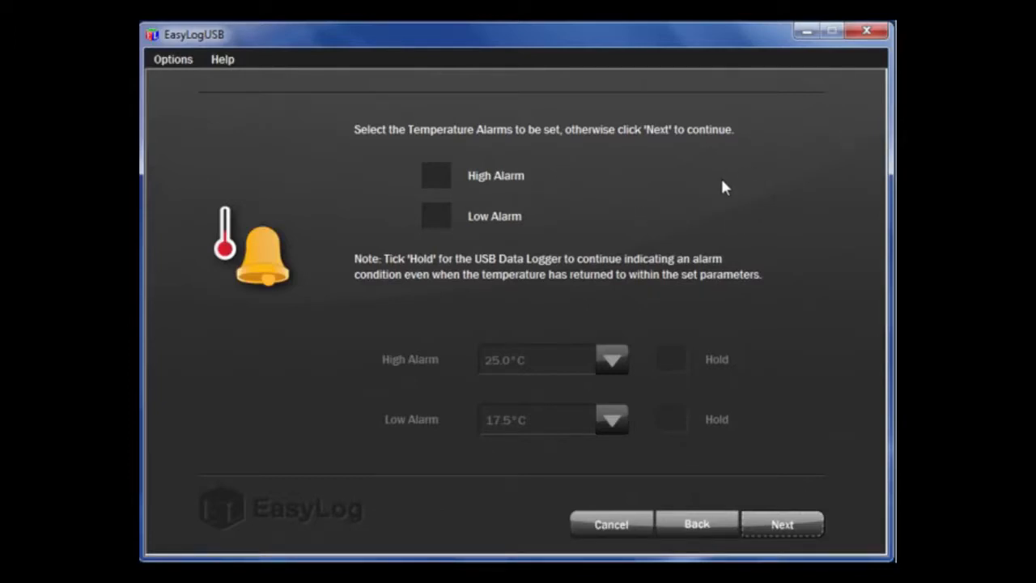
{"action": "mouse_move", "coordinate": [439, 179]}
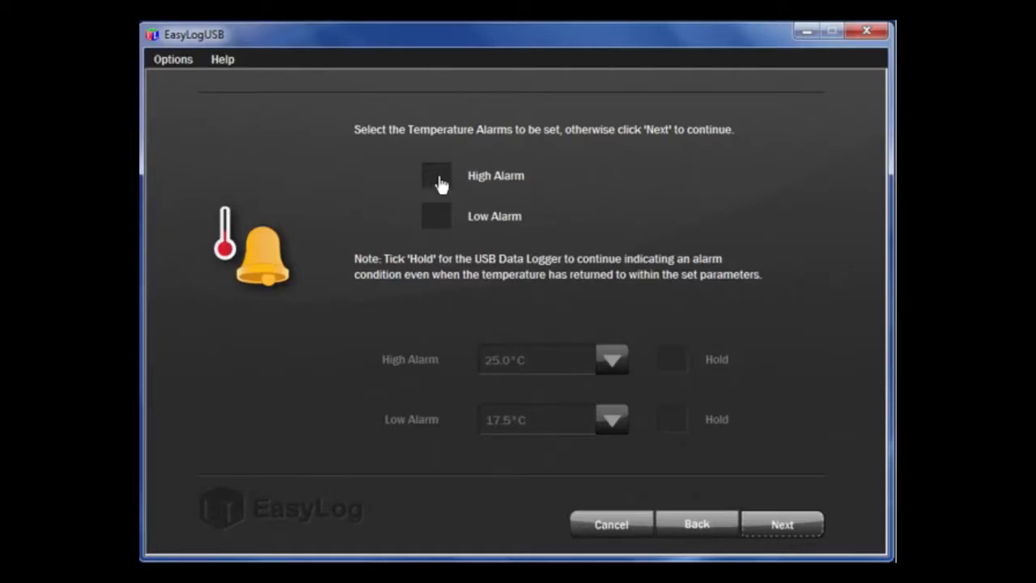
{"action": "left_click", "coordinate": [436, 176]}
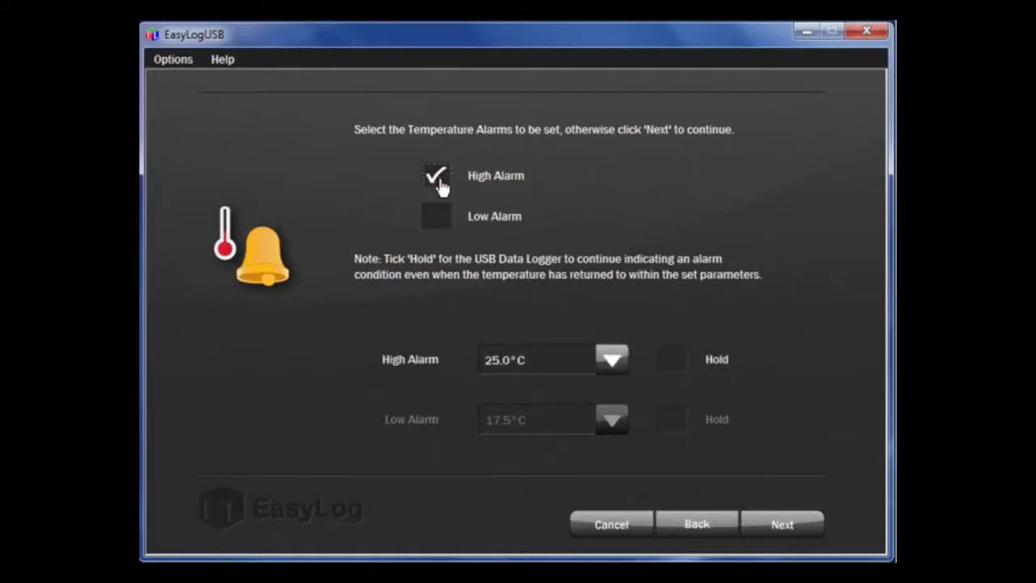
{"action": "left_click", "coordinate": [612, 359]}
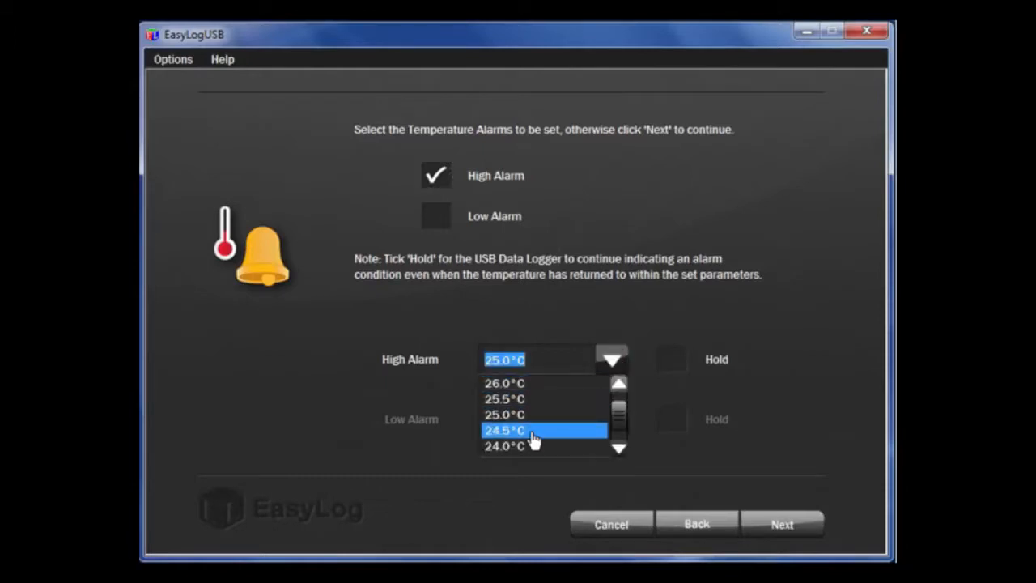
{"action": "left_click", "coordinate": [505, 429]}
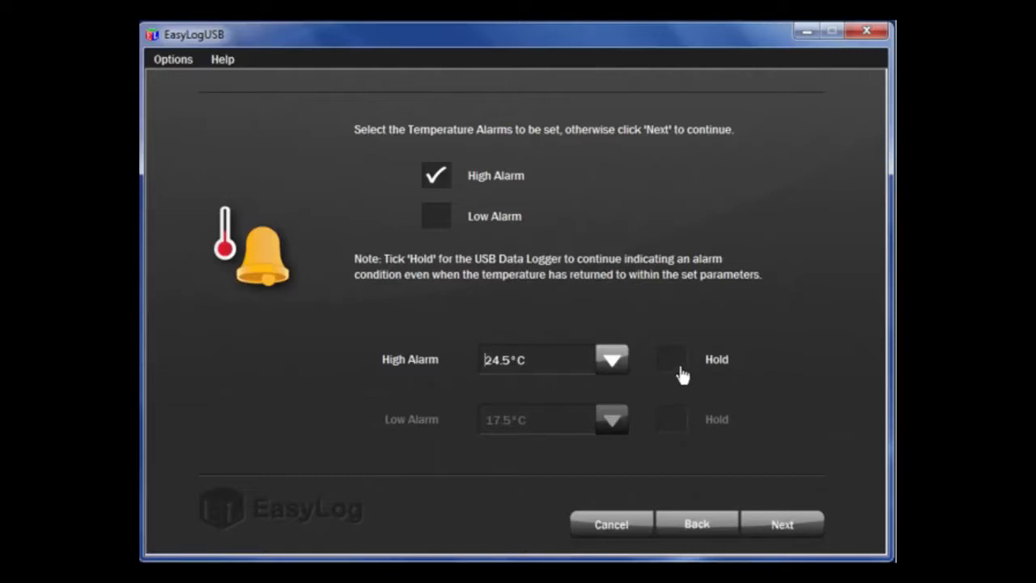
{"action": "left_click", "coordinate": [672, 359]}
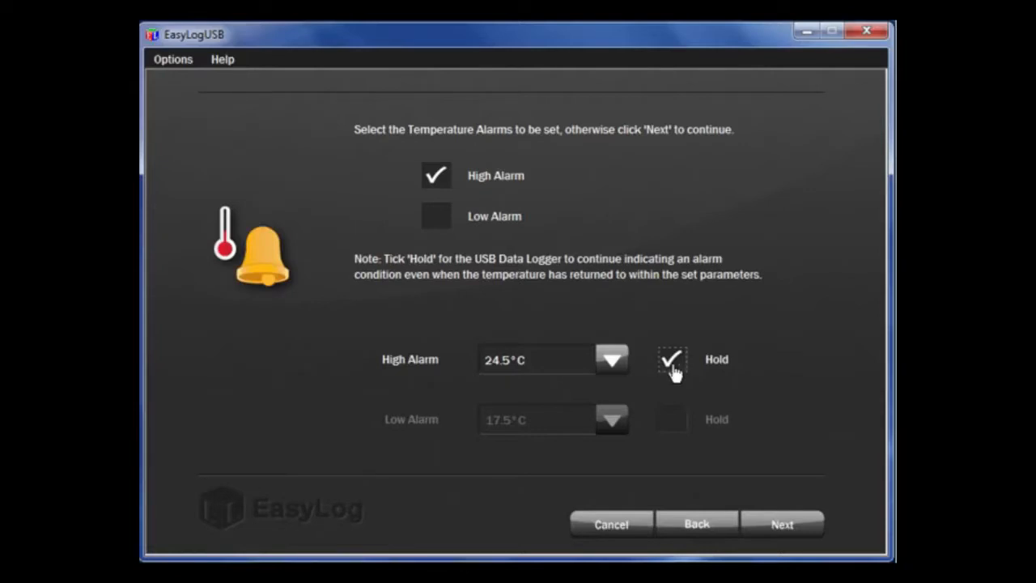
{"action": "mouse_move", "coordinate": [650, 343]}
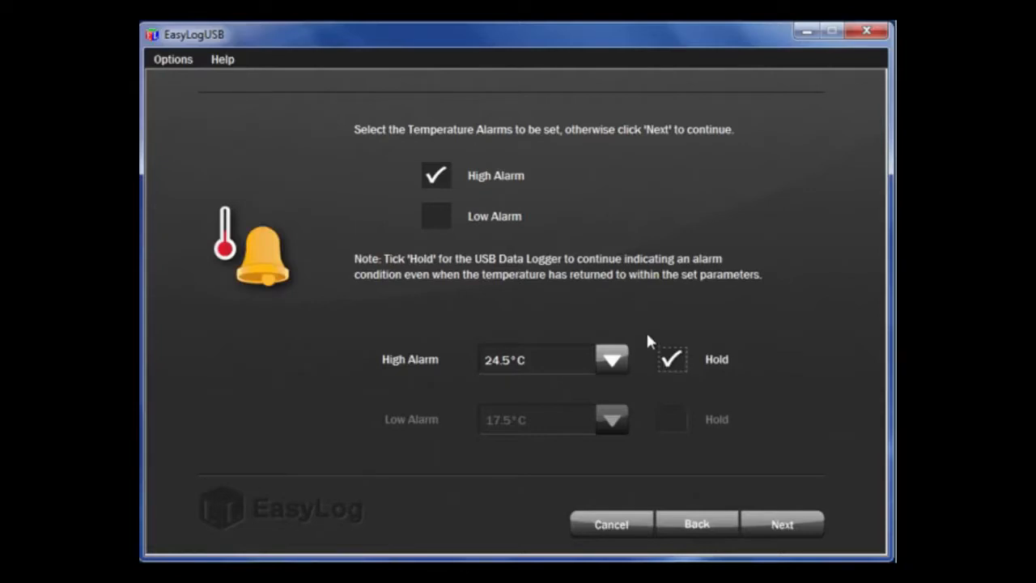
Enable the low temperature alarm at 18.0°C with Hold left ticked
{"action": "left_click", "coordinate": [436, 215]}
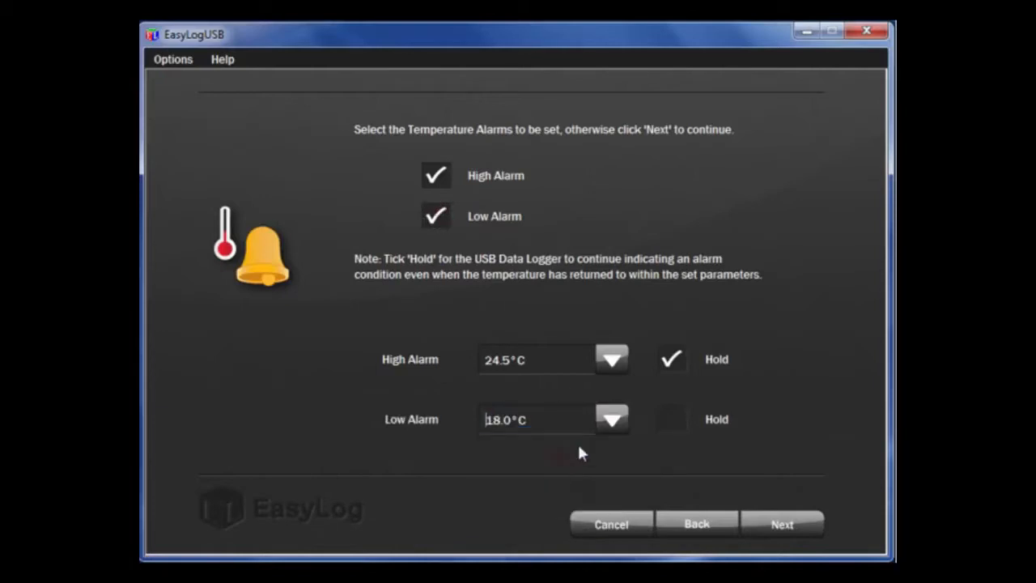
{"action": "left_click", "coordinate": [672, 419]}
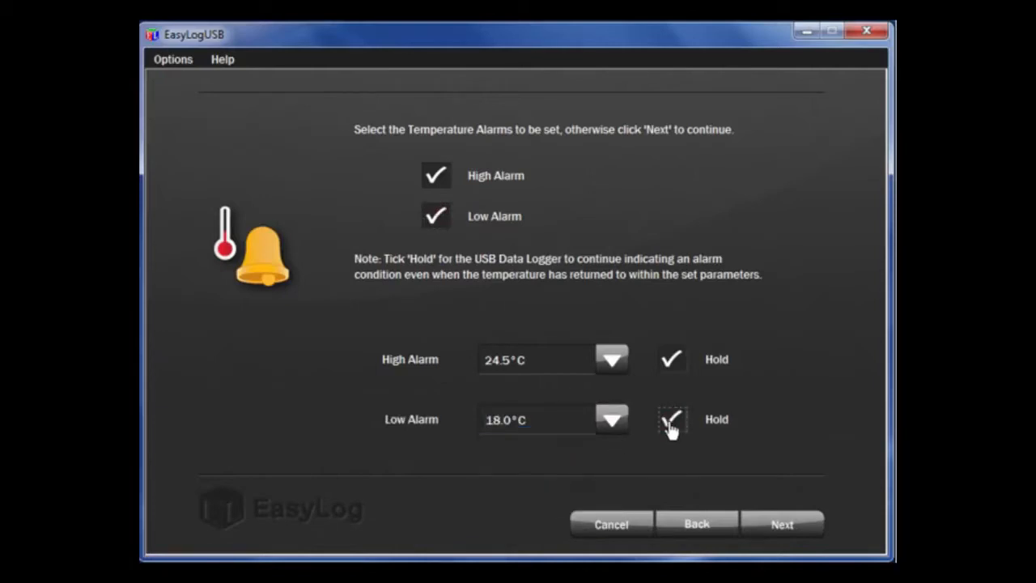
{"action": "left_click", "coordinate": [673, 420]}
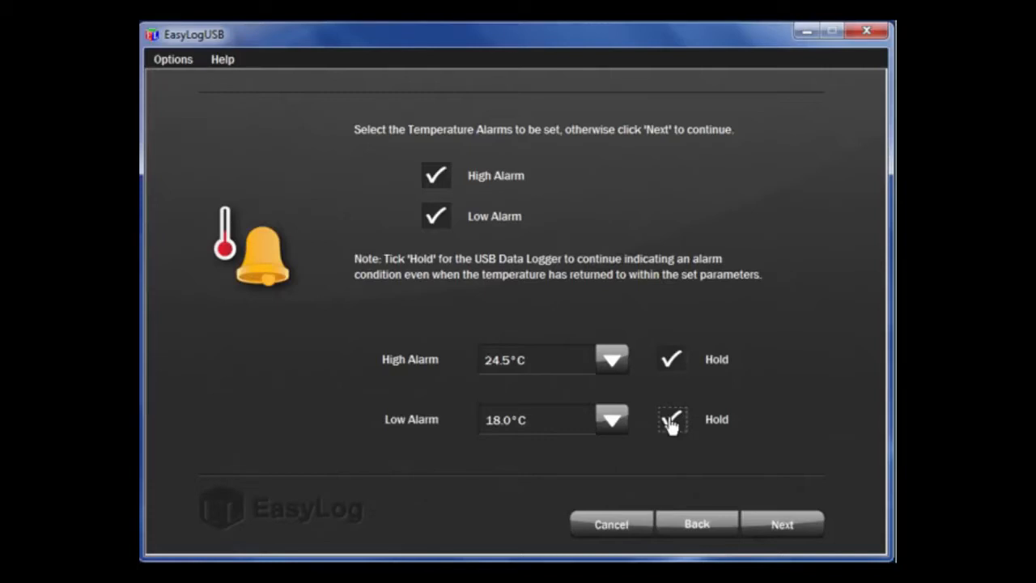
{"action": "left_click", "coordinate": [671, 419]}
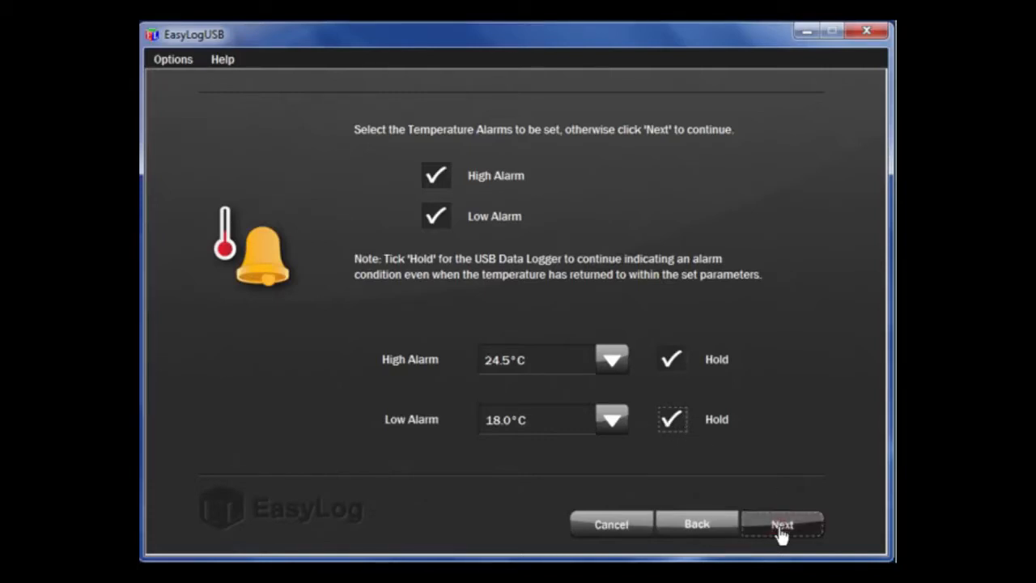
Skip the relative humidity alarms, leaving high and low humidity alarms unticked
{"action": "left_click", "coordinate": [782, 524]}
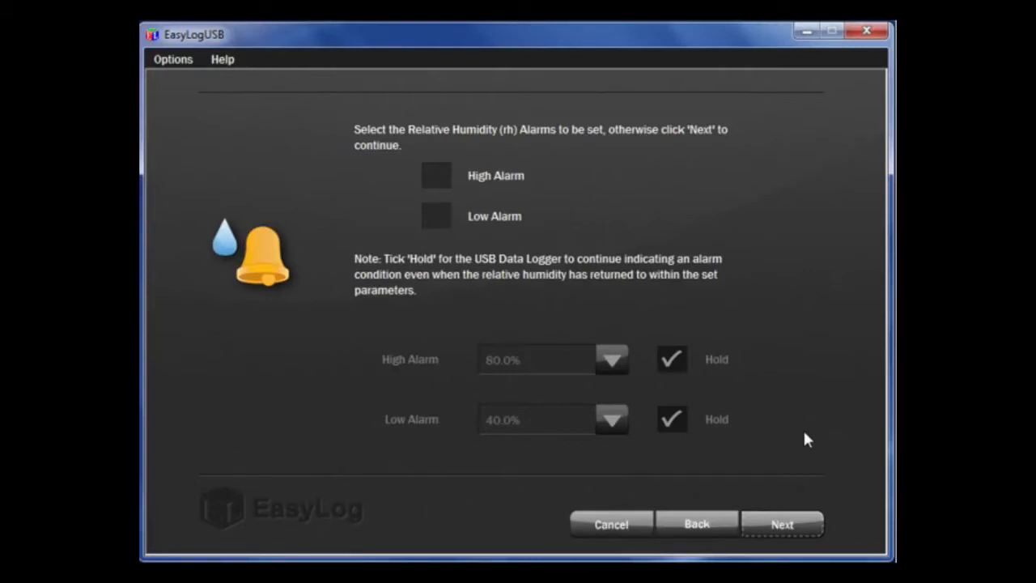
{"action": "mouse_move", "coordinate": [793, 409]}
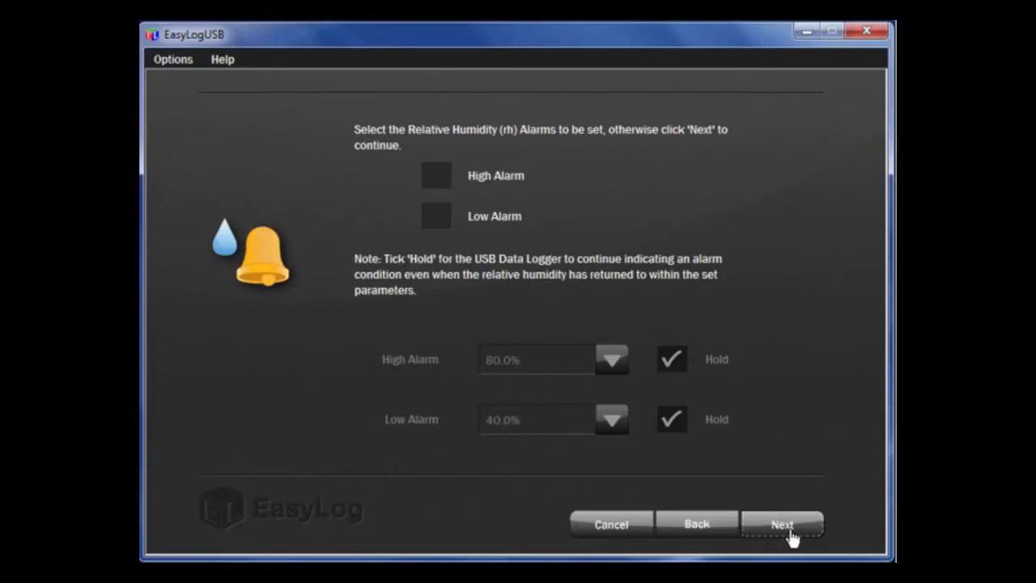
{"action": "left_click", "coordinate": [782, 524]}
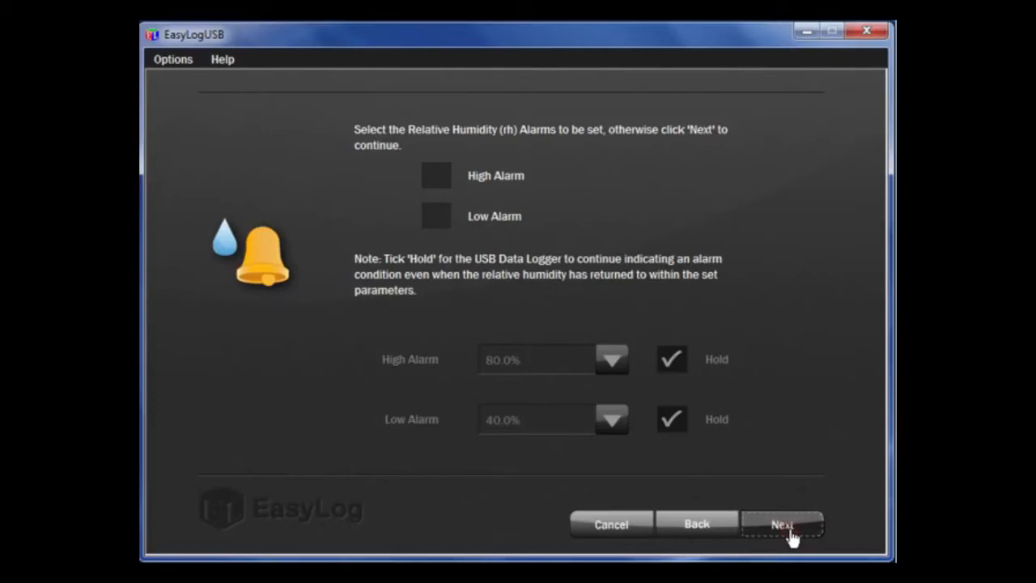
Move to the start options page with 'Immediate start' selected
{"action": "left_click", "coordinate": [783, 524]}
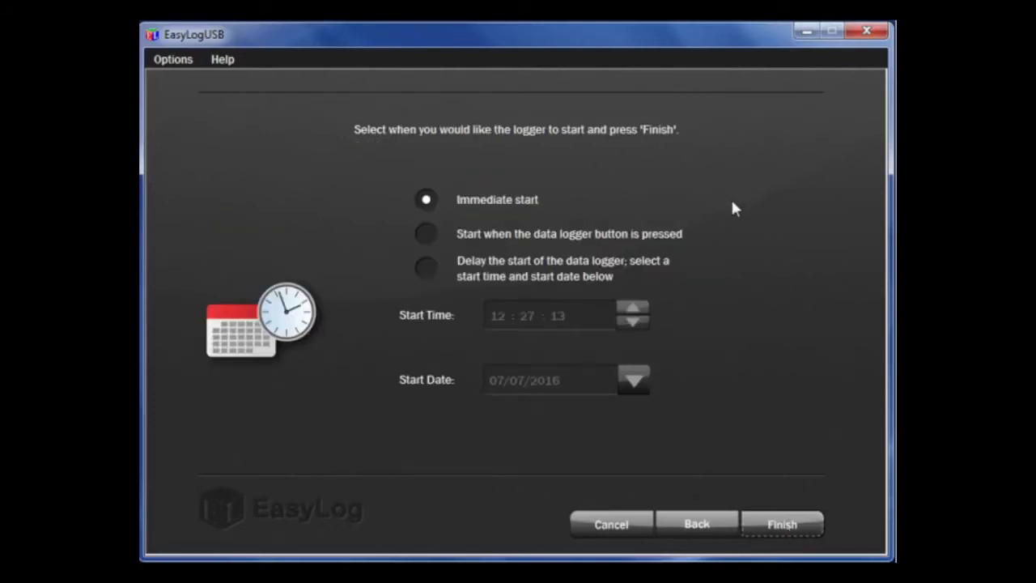
{"action": "mouse_move", "coordinate": [701, 238]}
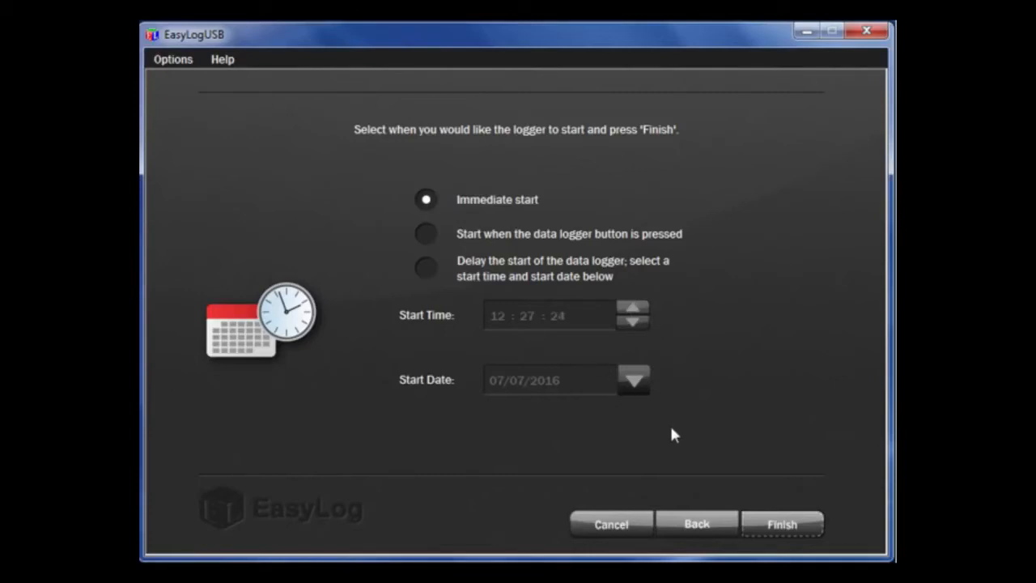
{"action": "mouse_move", "coordinate": [698, 433]}
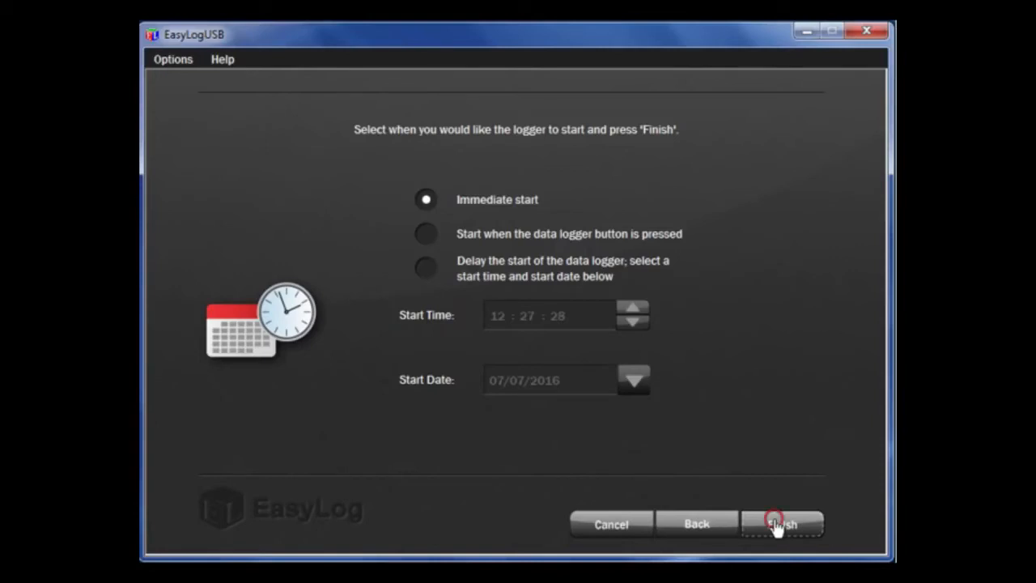
Finish set-up to send settings to Black Mamba III and dismiss the success message
{"action": "left_click", "coordinate": [782, 524]}
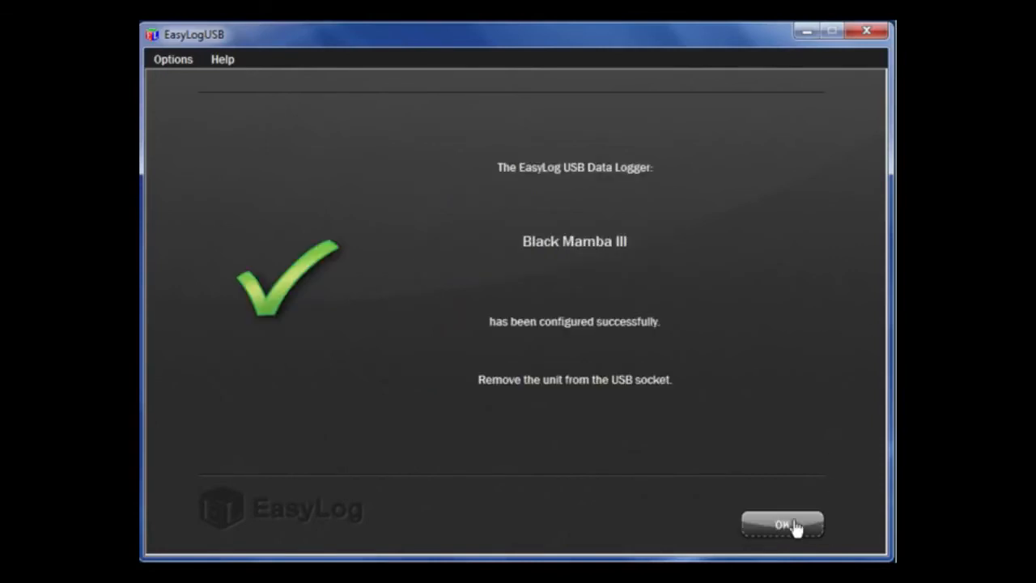
{"action": "left_click", "coordinate": [782, 525]}
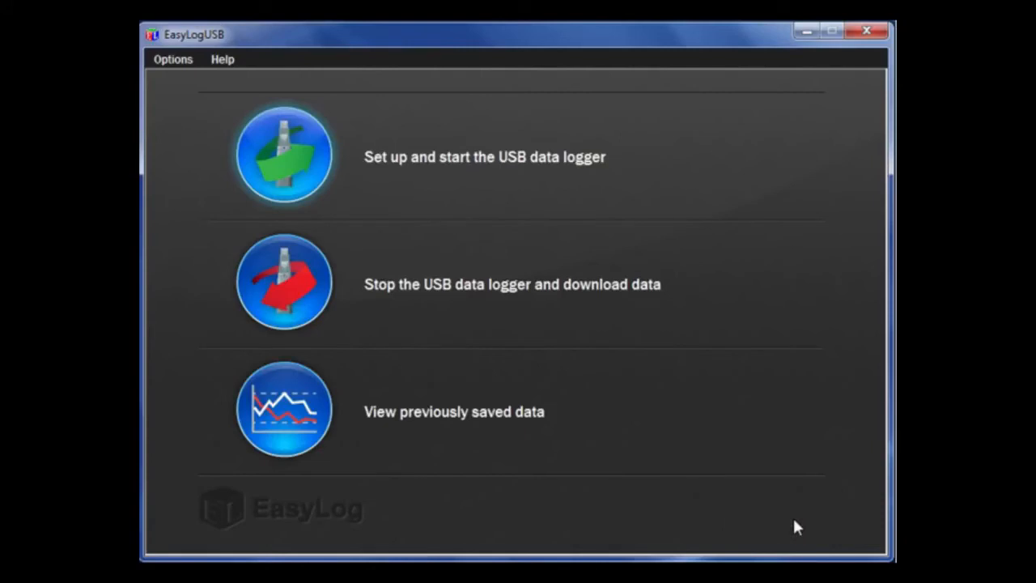